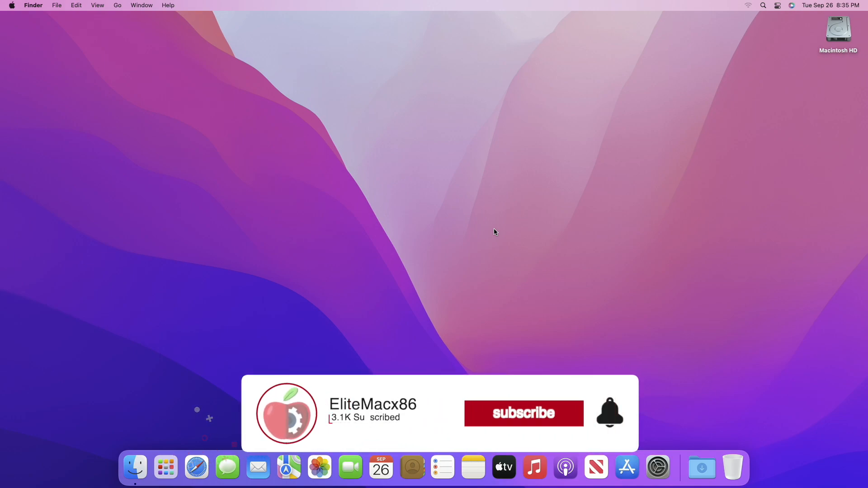
- Open the App Store from the Dock to its Discover page
click(525, 413)
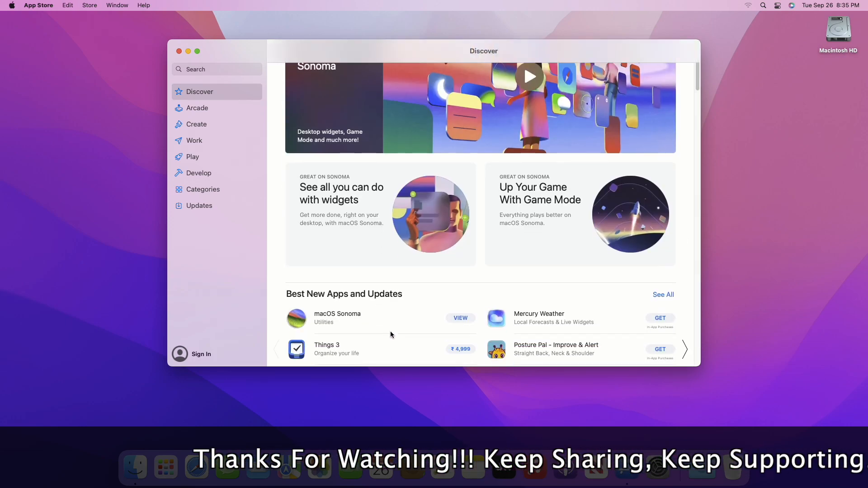
- Search the App Store for 'macos sonoma' and request macOS Sonoma 14.0
click(215, 69)
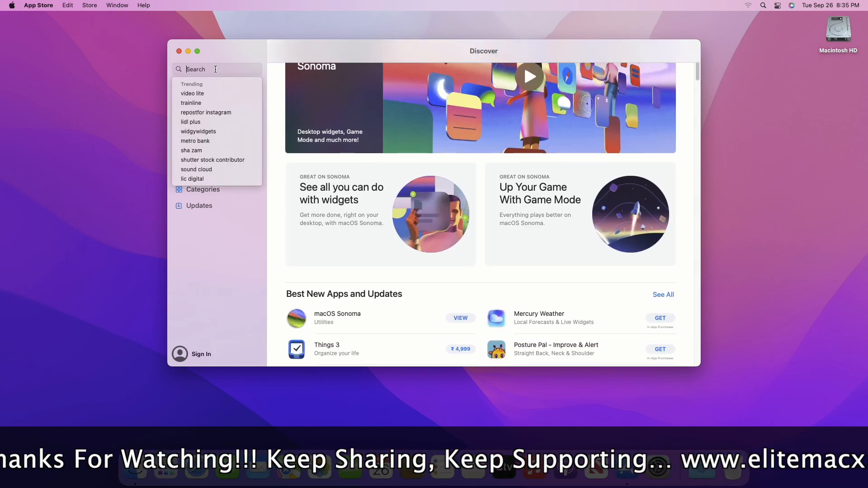
text(macos sonoma)
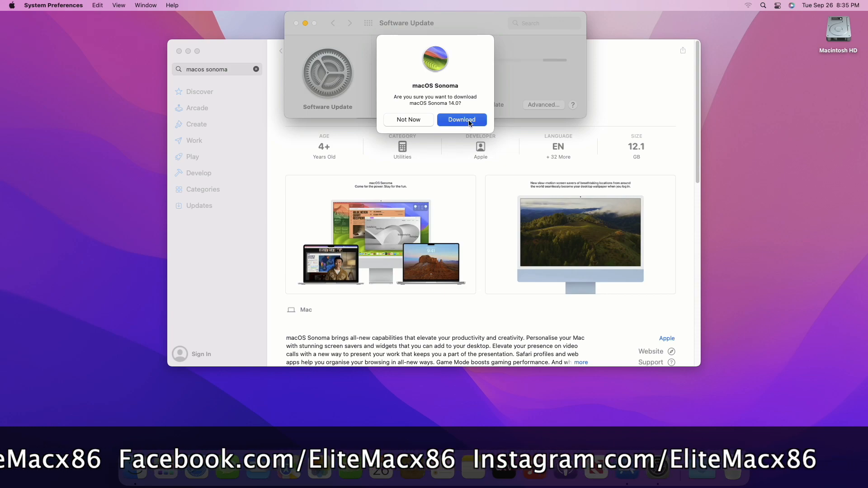
- Confirm downloading macOS Sonoma 14.0, then bring up the OpenCore-Legacy-Patcher GitHub page in Chrome
click(461, 119)
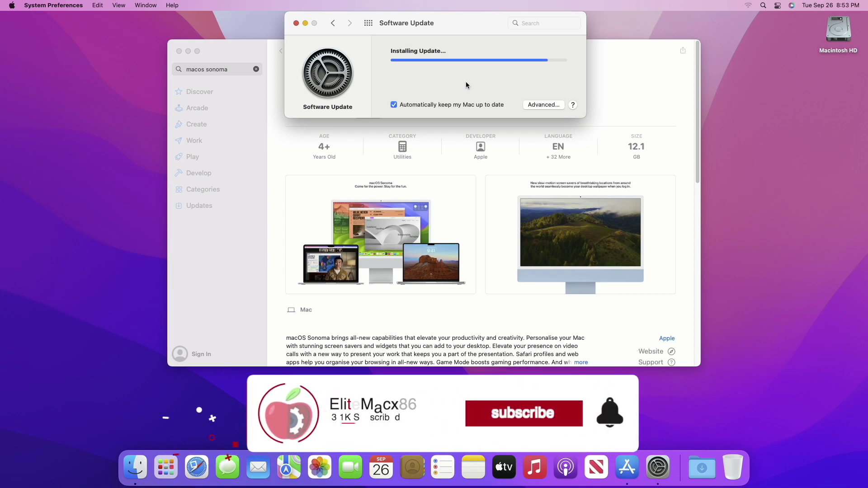
click(525, 414)
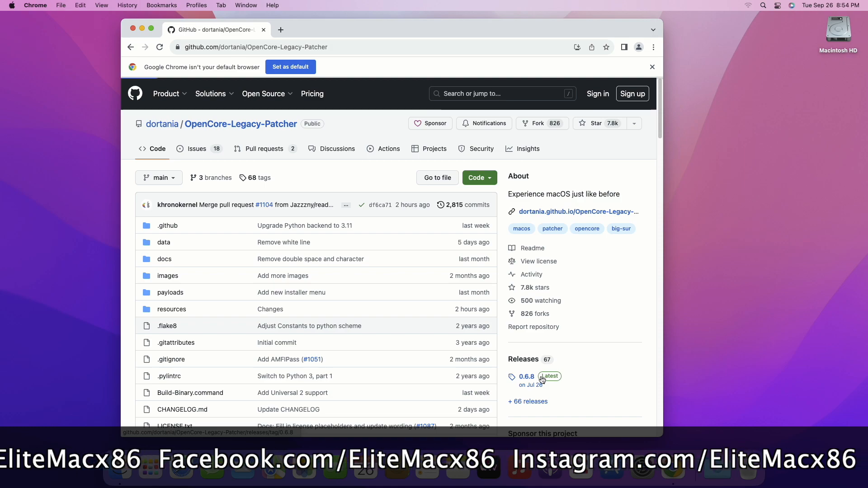
- Download OpenCore-Patcher-GUI.app.zip from the 0.6.8 release assets, then quit Chrome
click(526, 376)
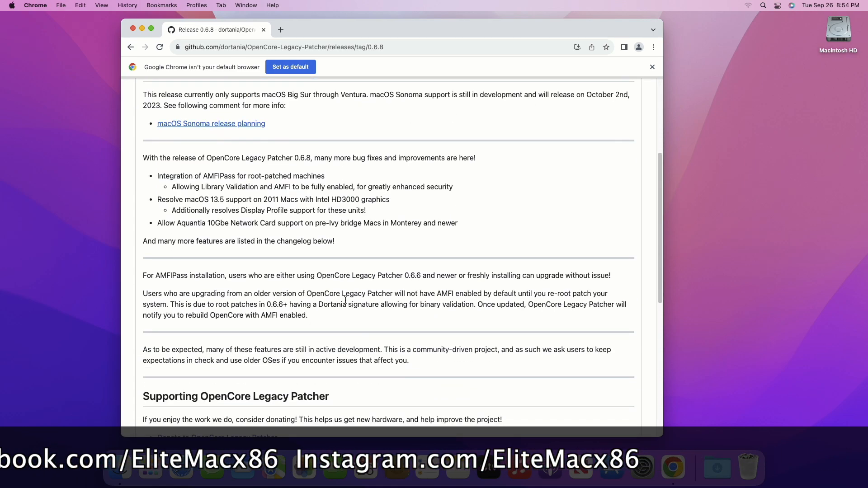
scroll(down, 3)
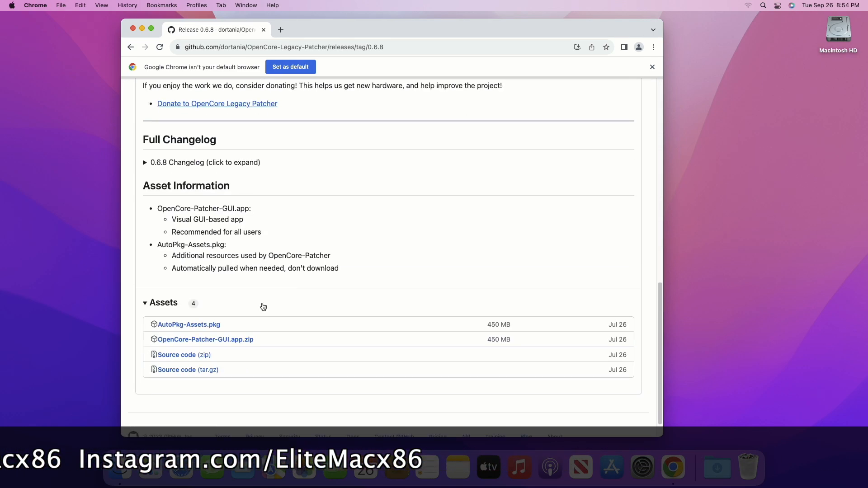
click(205, 339)
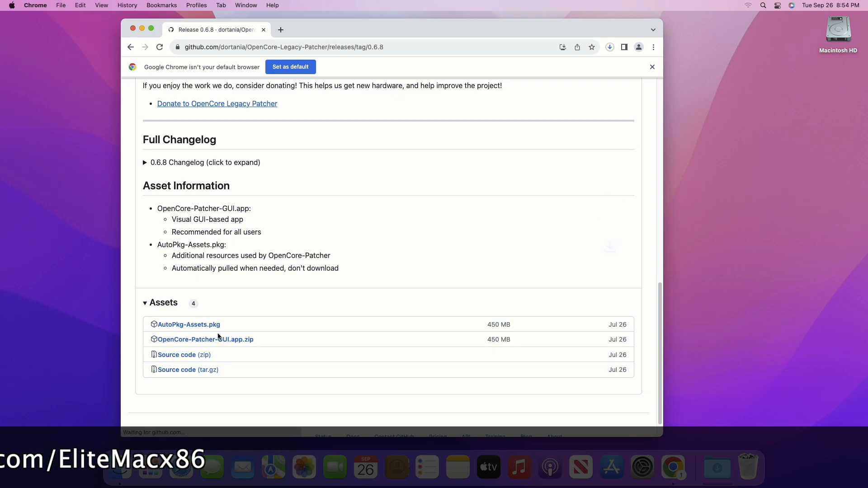
click(608, 47)
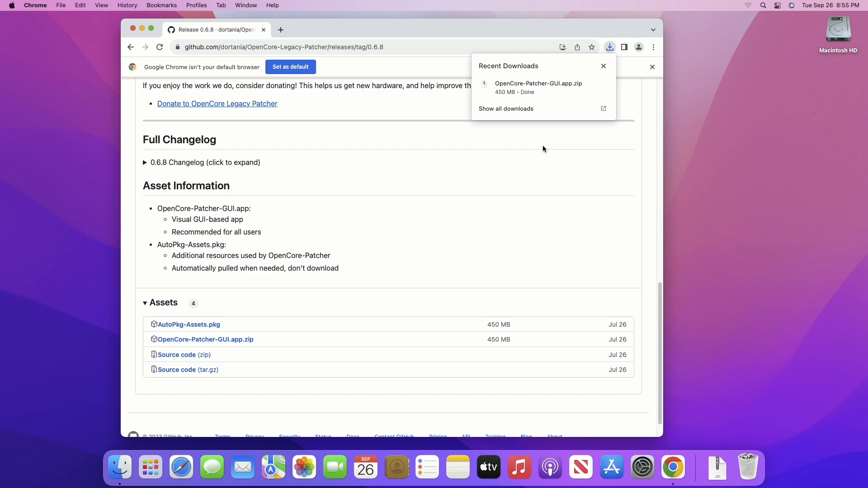
key(cmd+q)
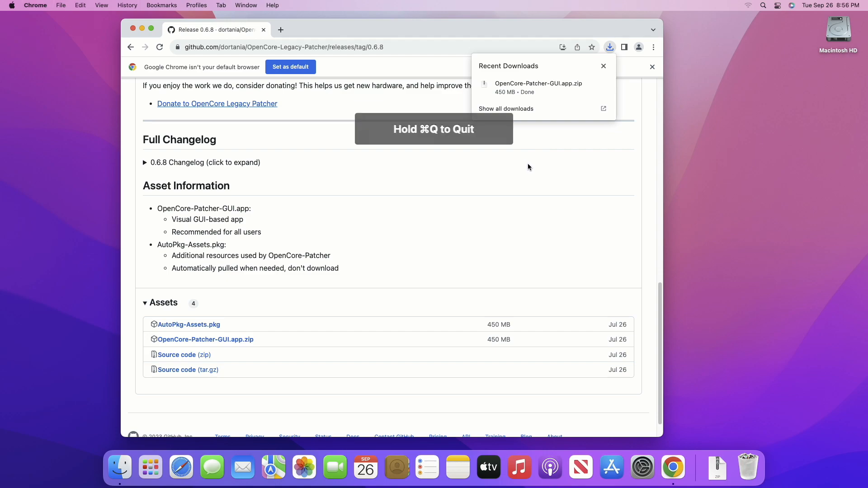
key(cmd+q)
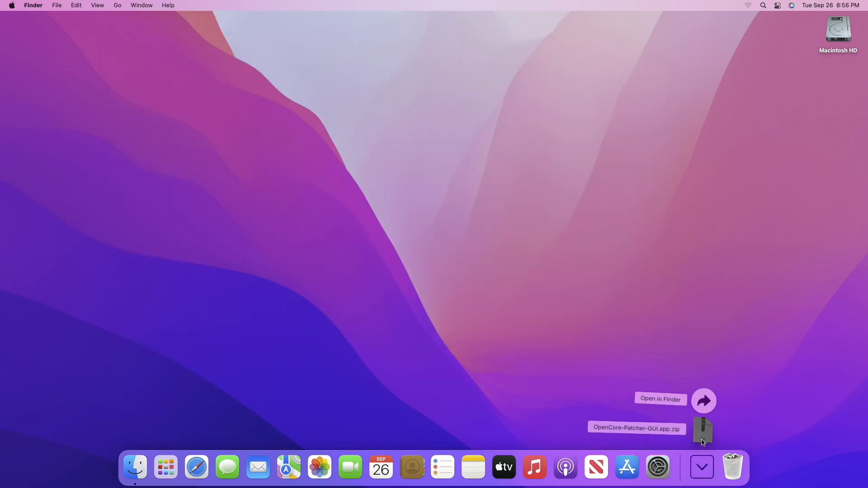
- Launch OpenCore-Patcher from Downloads and approve opening the internet-downloaded app
click(660, 400)
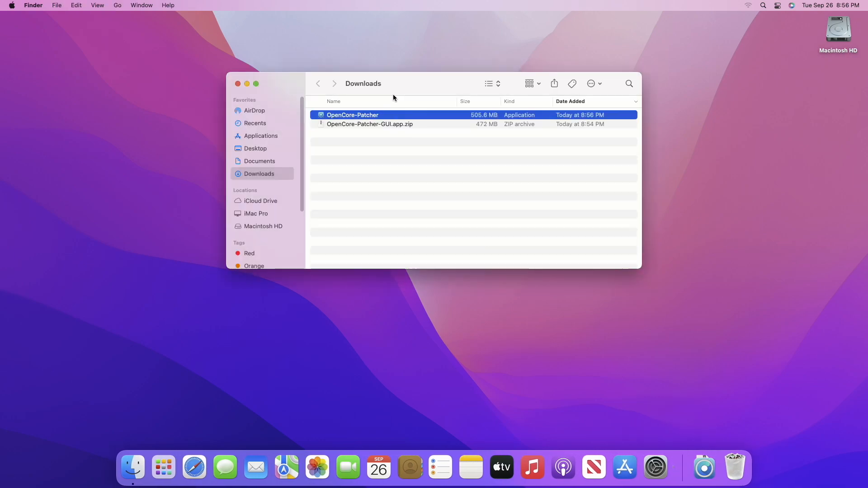
right_click(352, 114)
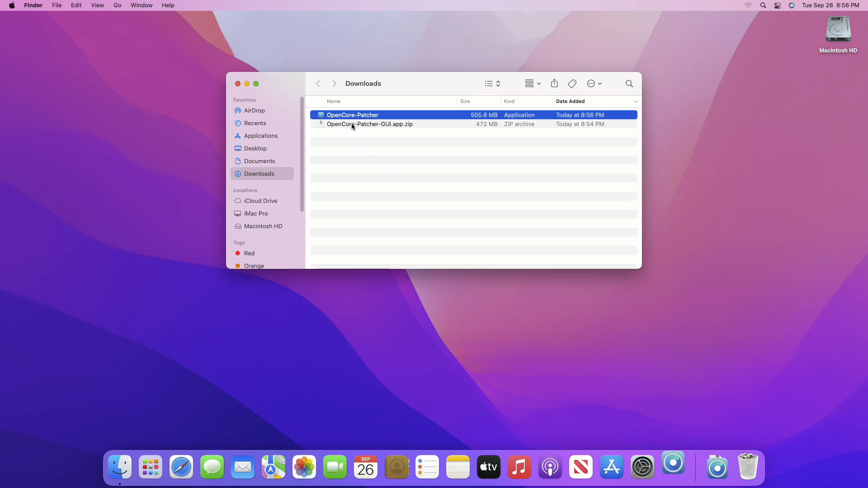
double_click(353, 115)
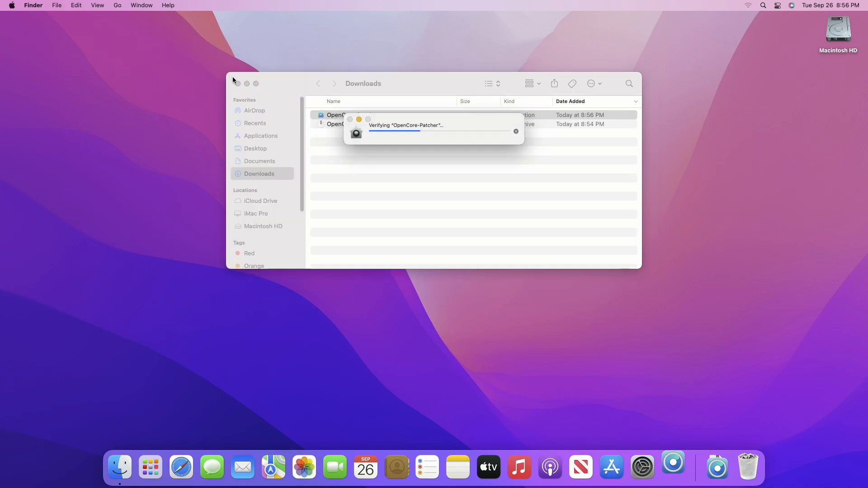
click(235, 83)
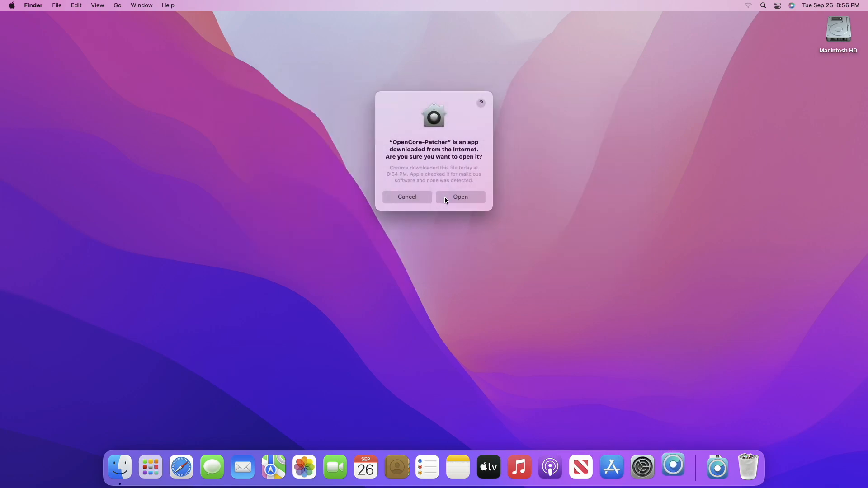
click(460, 197)
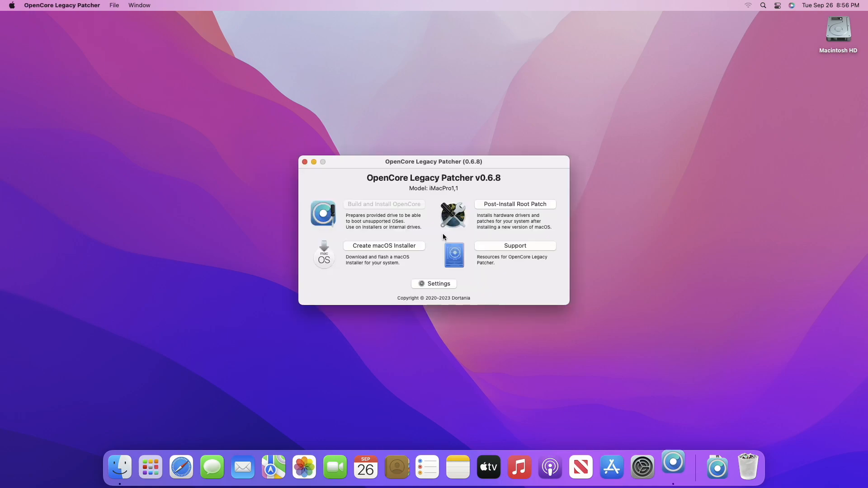
- Via Create macOS Installer, list all installers and start downloading macOS 14.0 (23A344)
click(383, 246)
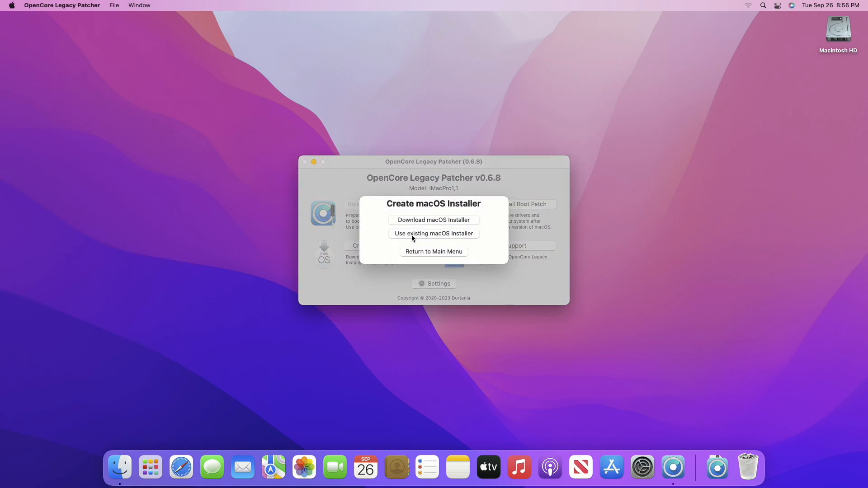
mouse_move(430, 229)
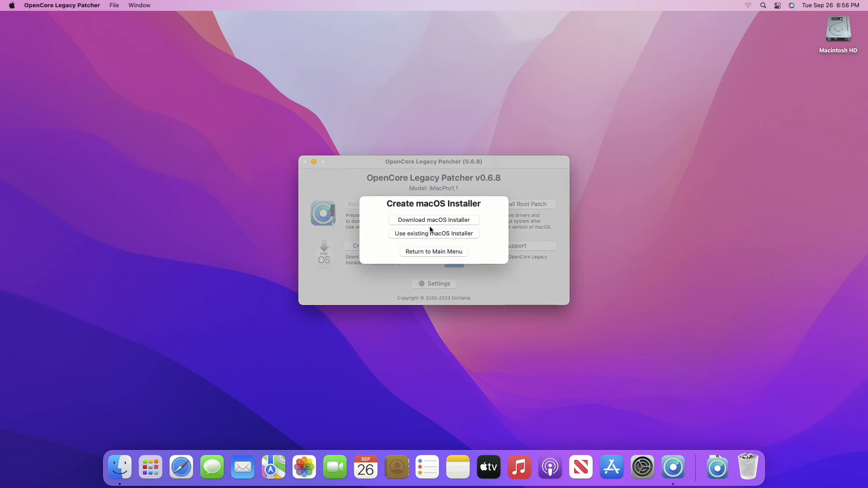
click(434, 219)
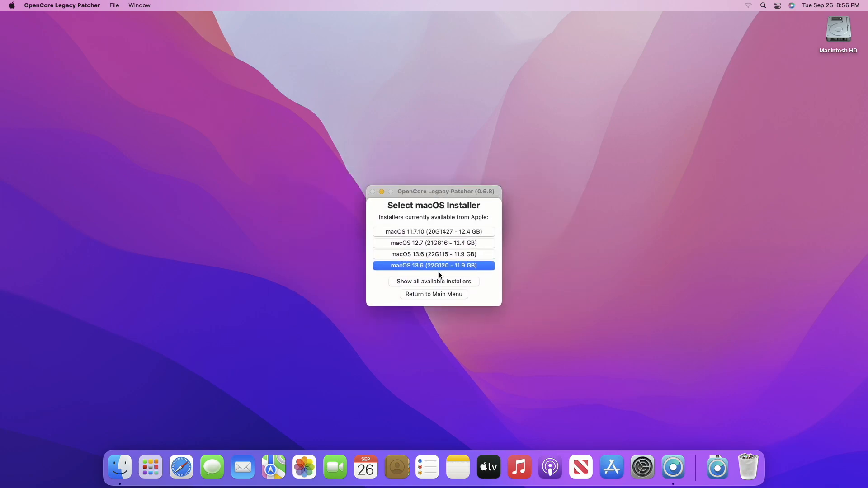
mouse_move(435, 284)
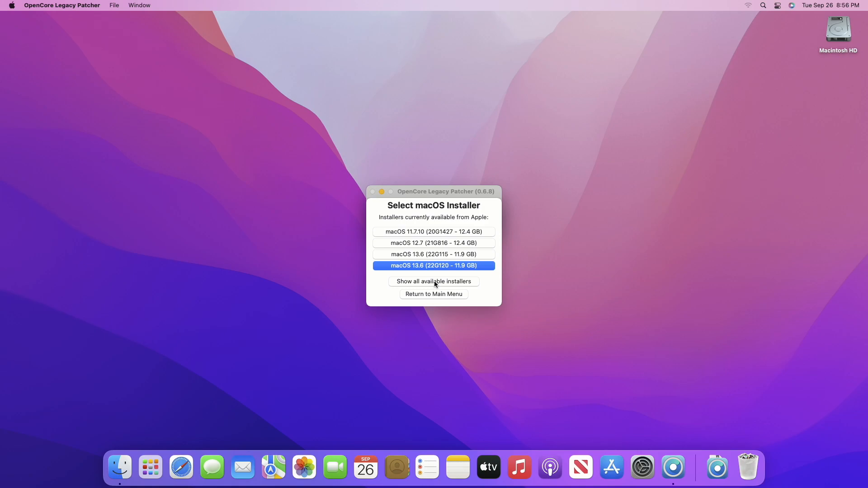
click(434, 281)
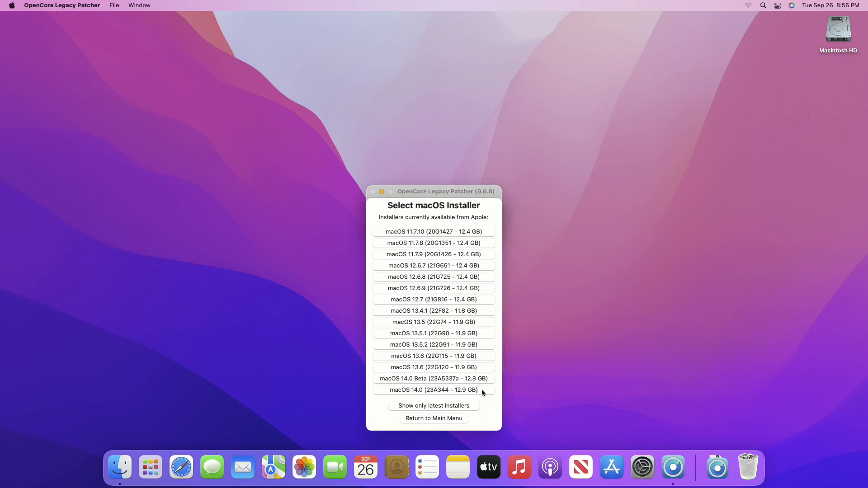
mouse_move(454, 397)
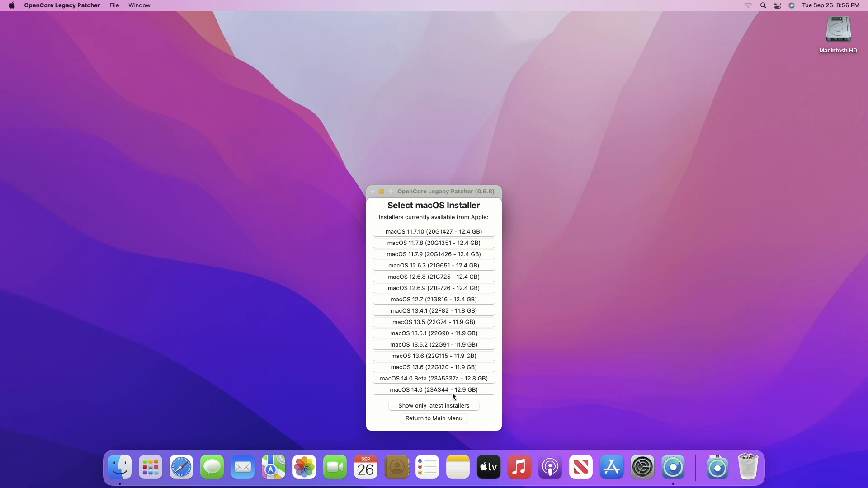
click(434, 390)
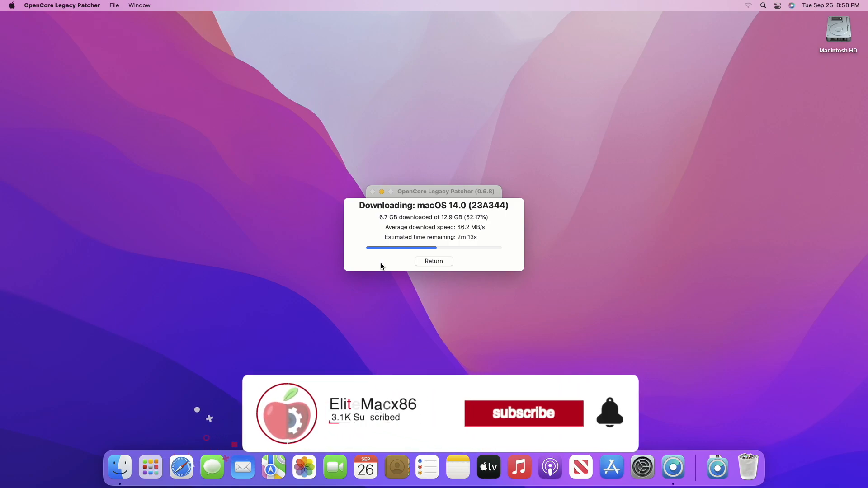
- Grant administrator privileges to extract the macOS 14.0 installer and decline creating a bootable installer
click(523, 414)
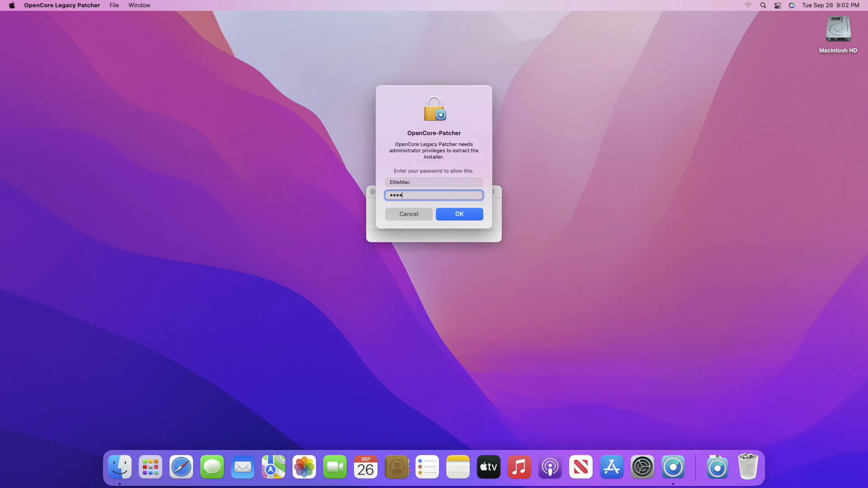
click(458, 213)
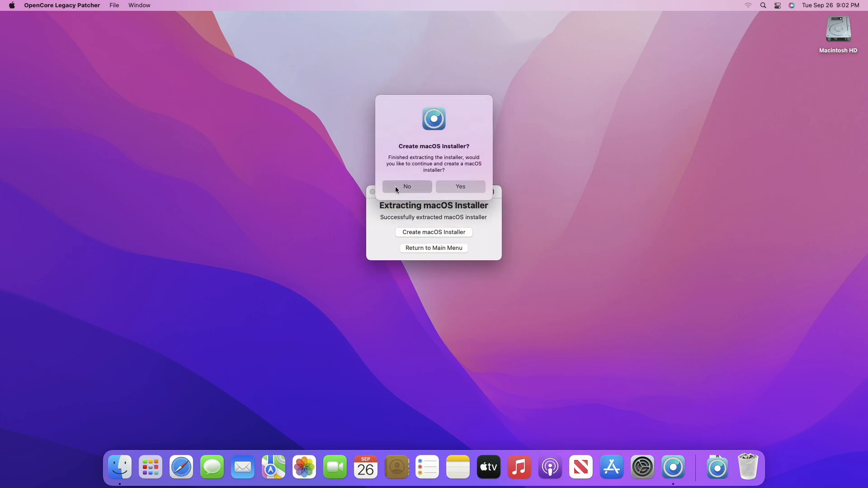
click(407, 186)
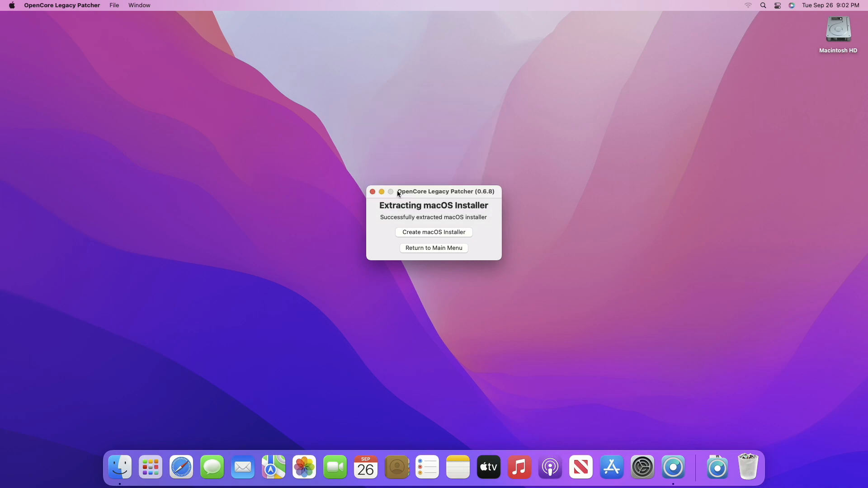
mouse_move(393, 210)
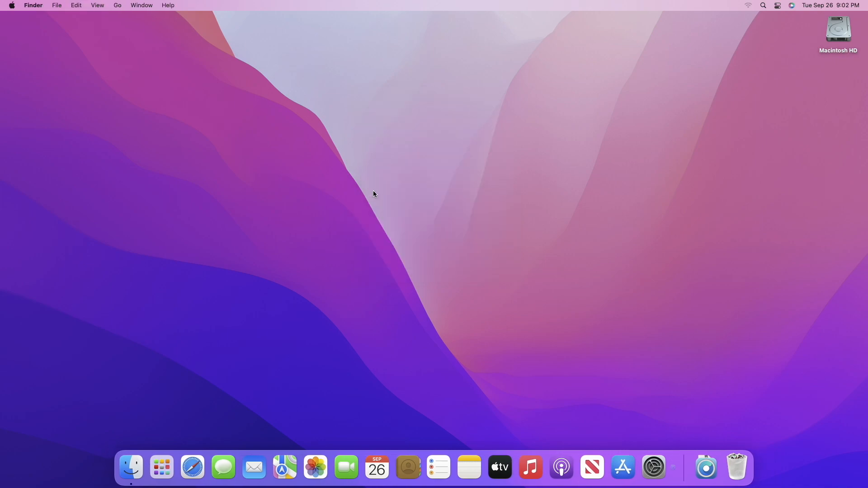
- Launch Install macOS Sonoma from Launchpad to its welcome screen
click(161, 467)
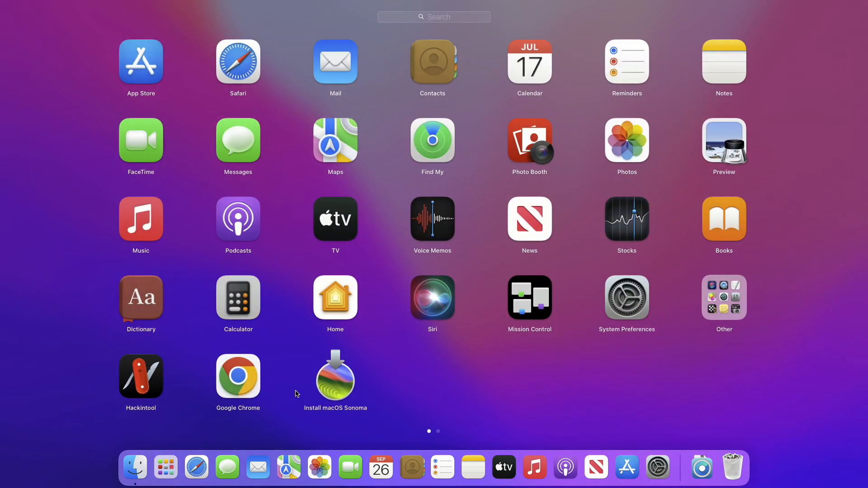
click(335, 375)
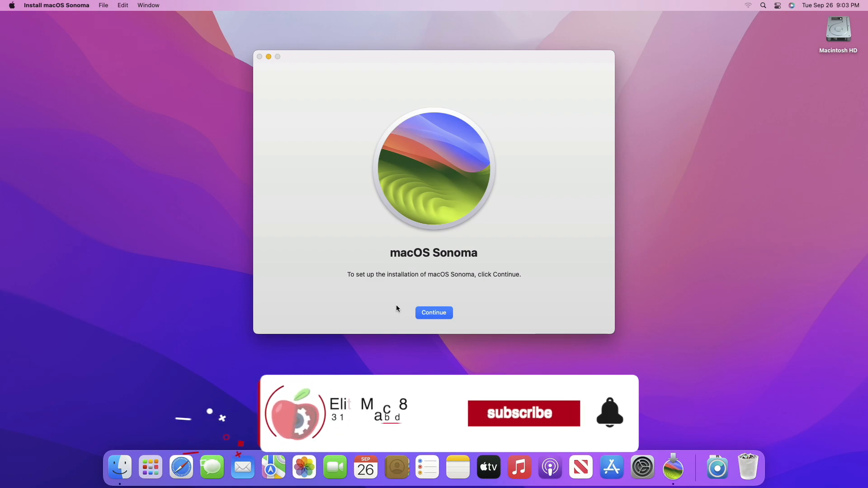
click(525, 414)
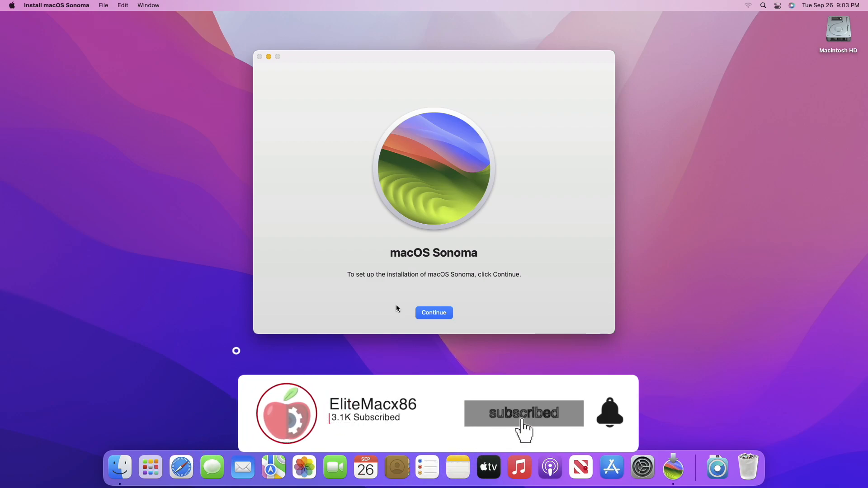